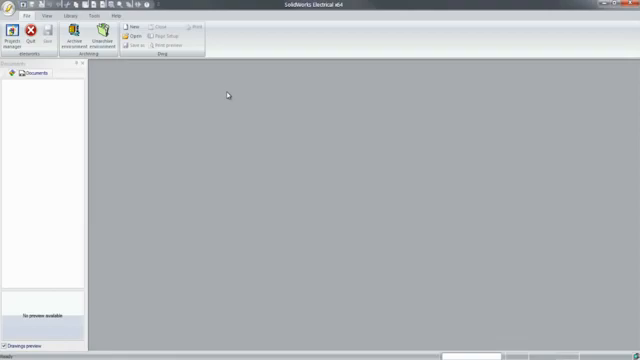
pyautogui.moveTo(16, 44)
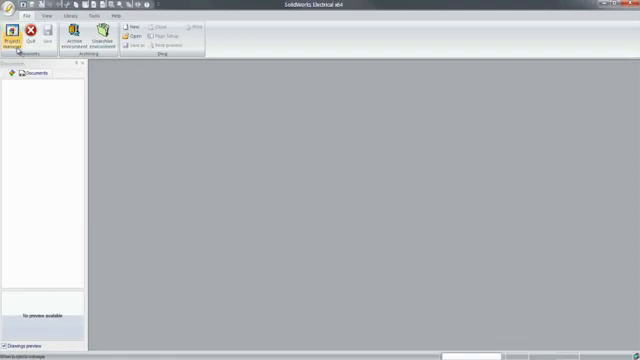
# - Open the Packaging line project from Projects manager and expand its Schematics and Reports folders
pyautogui.click(18, 38)
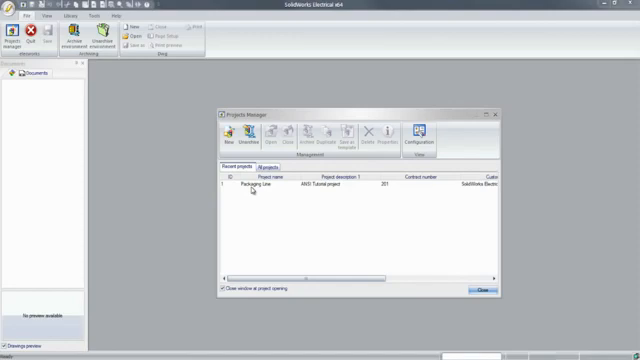
pyautogui.click(252, 188)
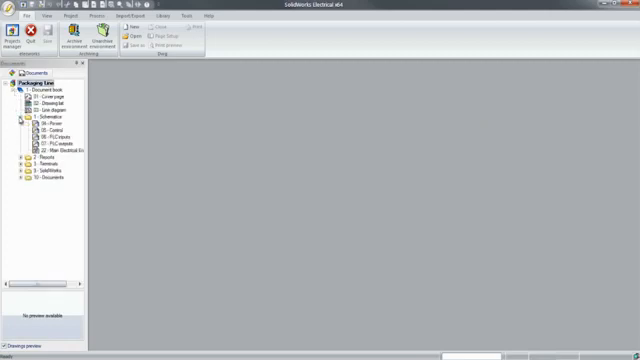
pyautogui.click(24, 160)
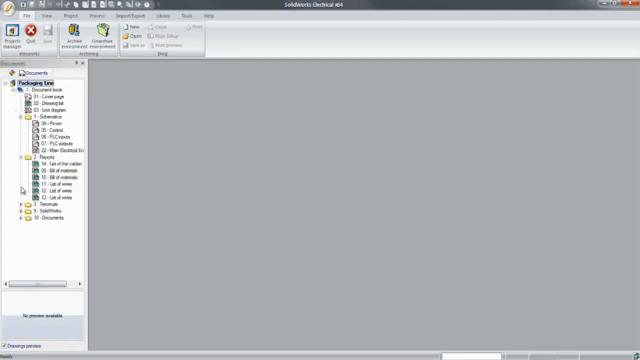
pyautogui.click(22, 202)
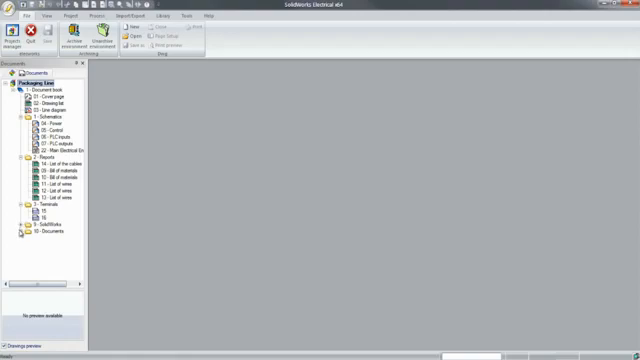
pyautogui.click(24, 228)
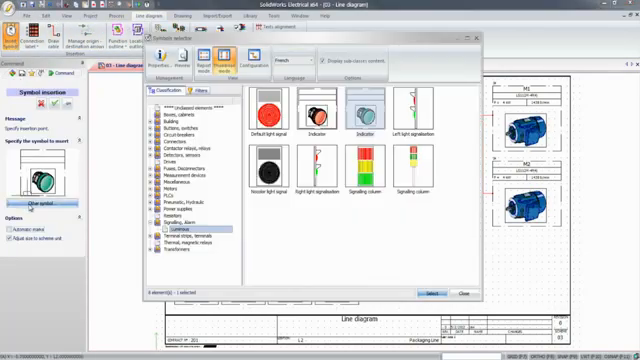
# - Insert a motor symbol from the Motors category onto the line diagram and confirm its properties
pyautogui.click(168, 186)
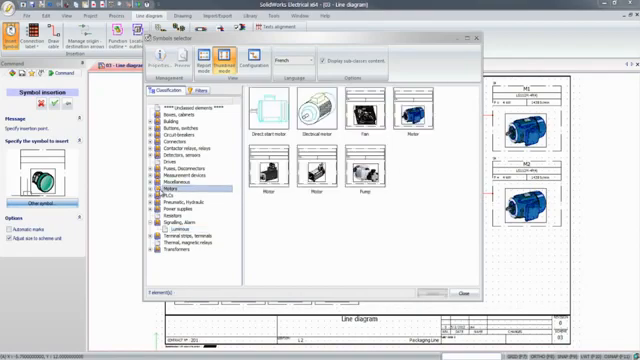
pyautogui.click(416, 104)
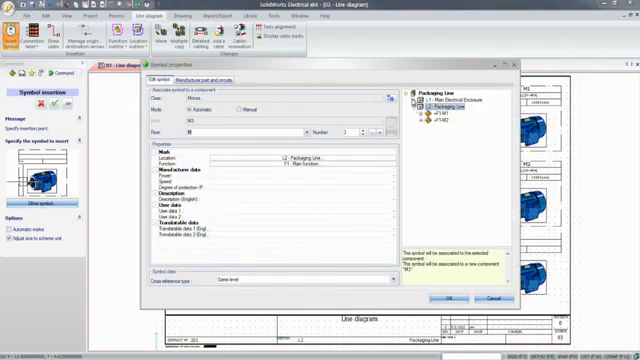
pyautogui.click(412, 100)
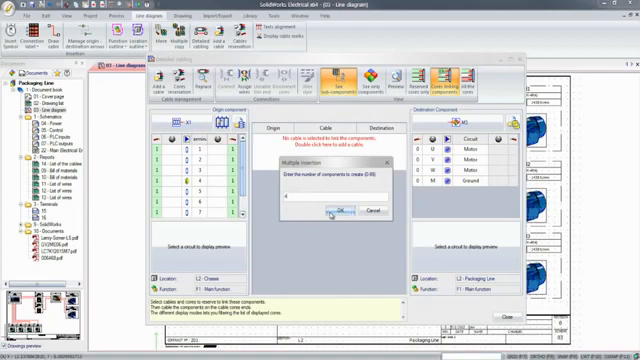
# - Insert terminals with a manufacturer reference, associate the cable cores, and return to the line diagram
pyautogui.click(340, 212)
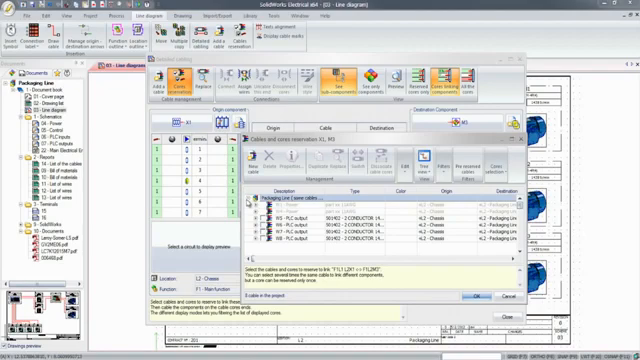
pyautogui.click(326, 158)
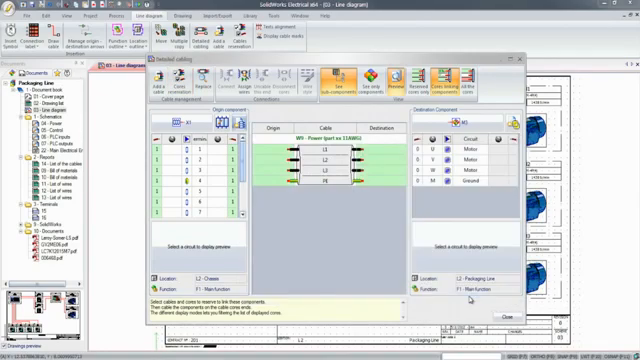
pyautogui.click(410, 166)
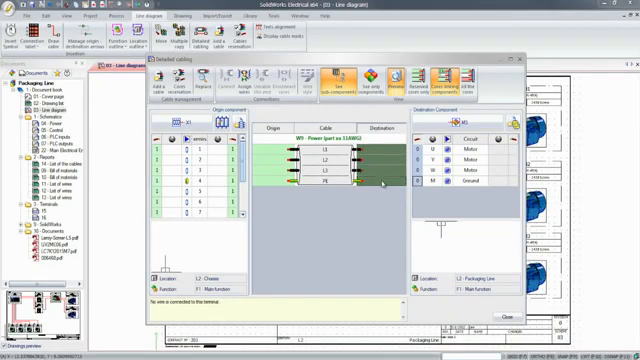
pyautogui.click(232, 80)
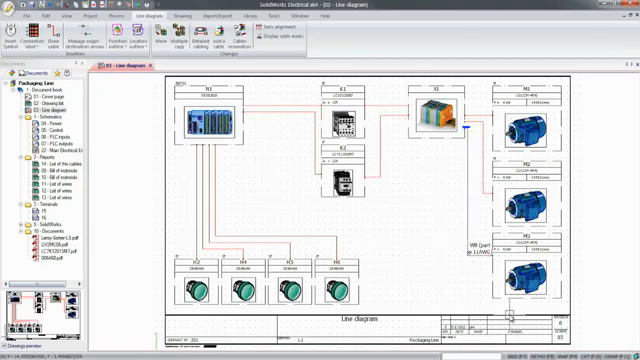
# - In the Power schematic, link the motor symbol to a project component via Symbol properties
pyautogui.click(48, 128)
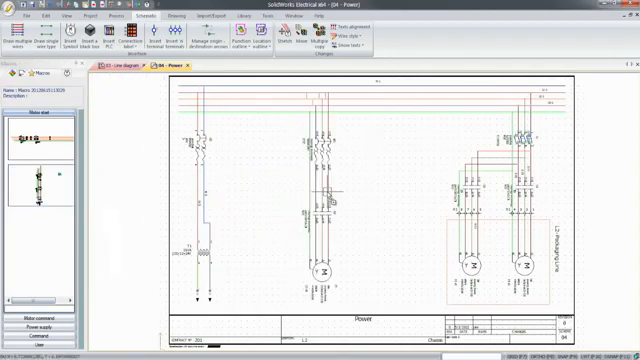
pyautogui.moveTo(270, 196)
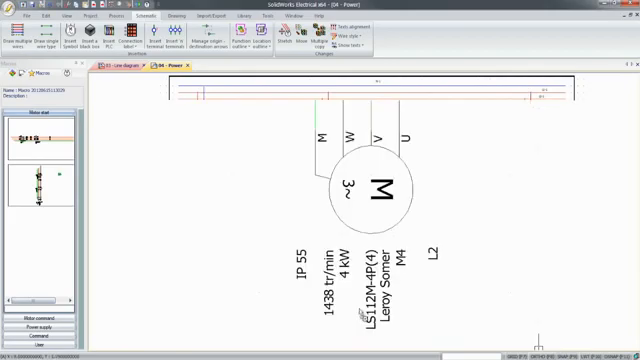
pyautogui.rightClick(376, 184)
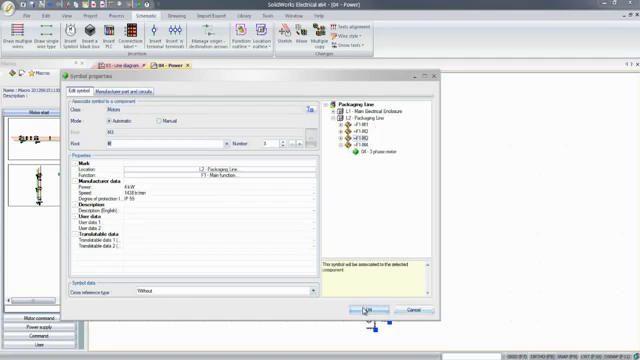
pyautogui.click(368, 310)
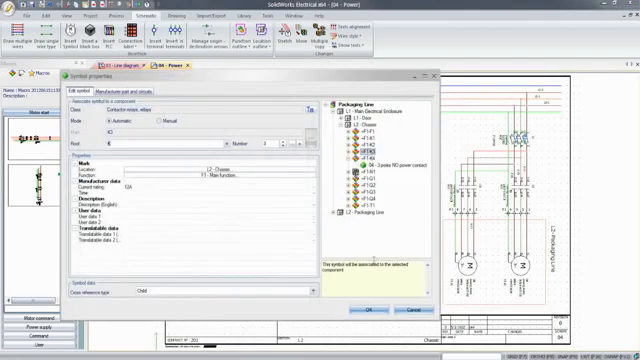
pyautogui.click(368, 312)
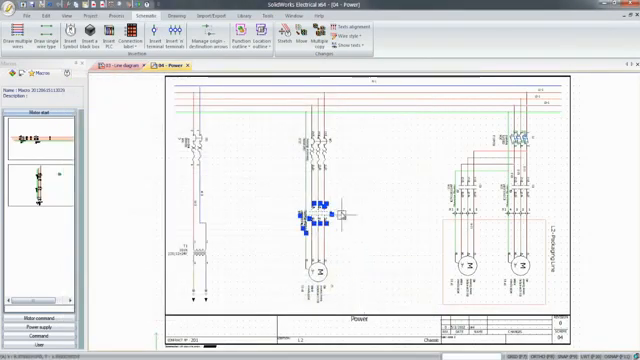
# - Move the contactor symbol up and assign it a Schneider Electric component reference
pyautogui.moveTo(316, 230); pyautogui.dragTo(318, 156)
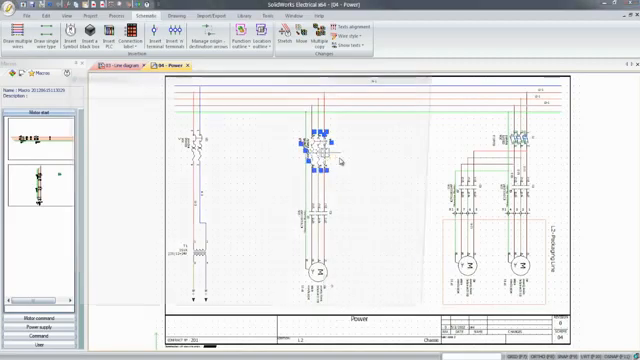
pyautogui.doubleClick(320, 150)
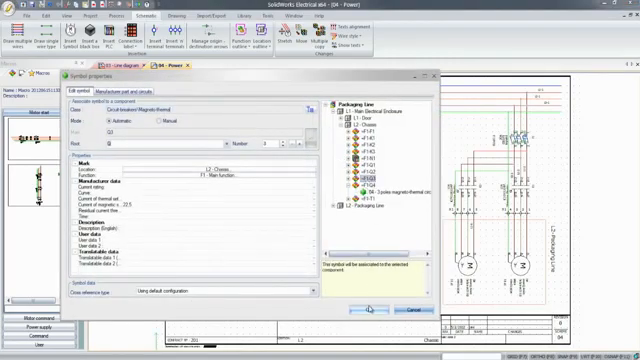
pyautogui.click(374, 308)
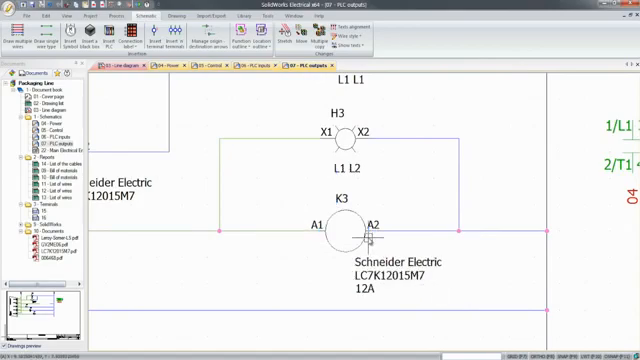
# - Review the K3 coil's component properties, then open the PLC outputs drawing
pyautogui.doubleClick(340, 224)
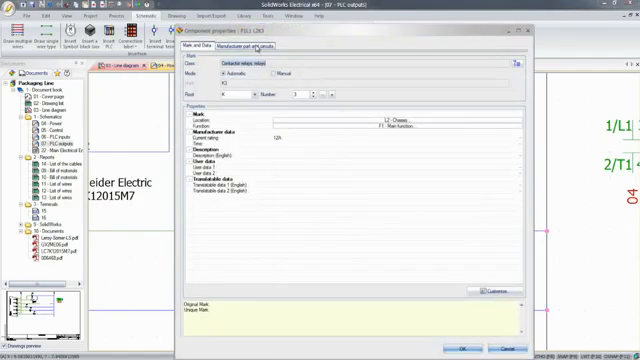
pyautogui.click(244, 46)
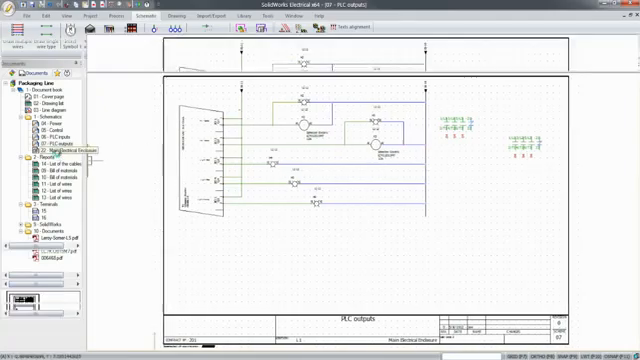
pyautogui.doubleClick(48, 152)
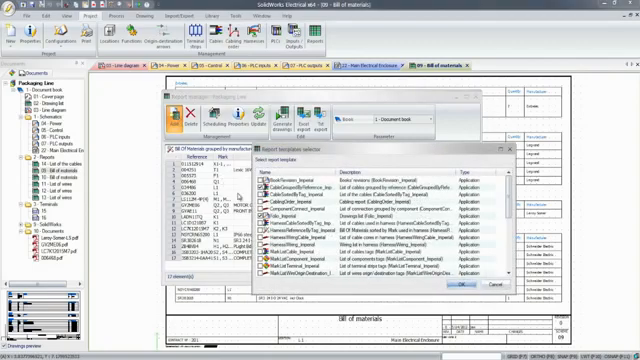
# - Generate the Bill of materials report drawings from Report manager
pyautogui.scroll(-3)
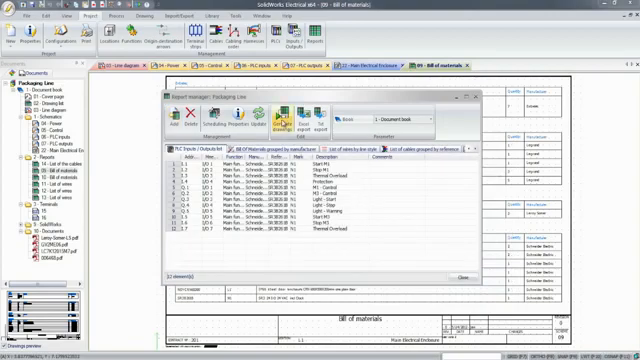
pyautogui.click(288, 112)
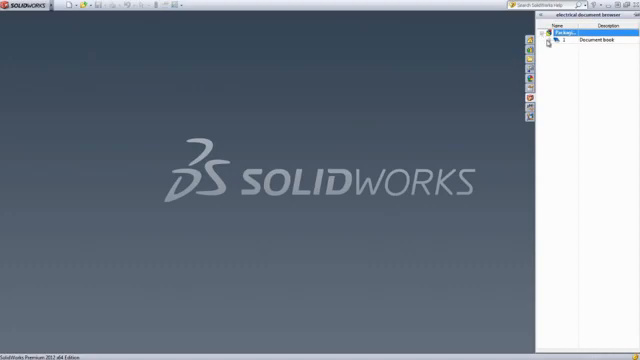
# - Open the project's 3D packaging machine assembly in SOLIDWORKS and start Insert components
pyautogui.click(554, 40)
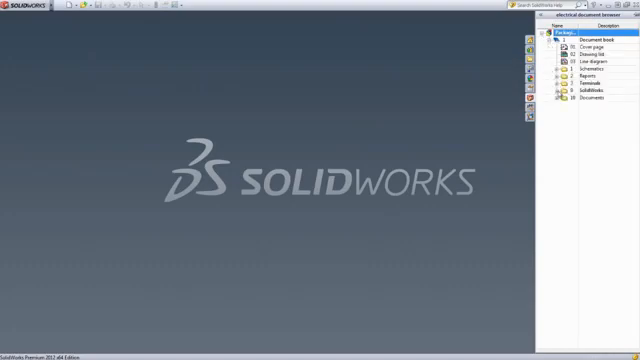
pyautogui.click(564, 90)
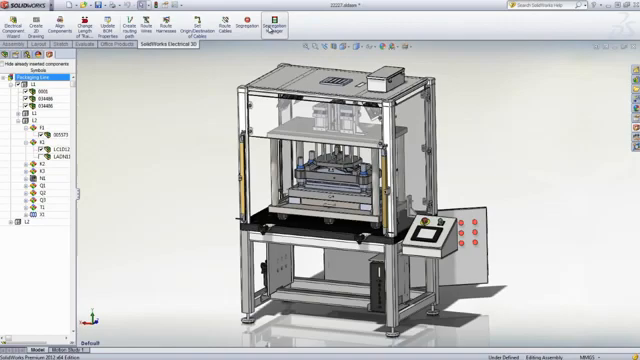
pyautogui.moveTo(148, 20)
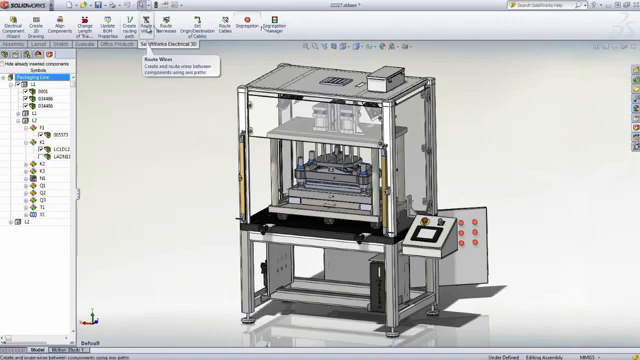
pyautogui.click(146, 18)
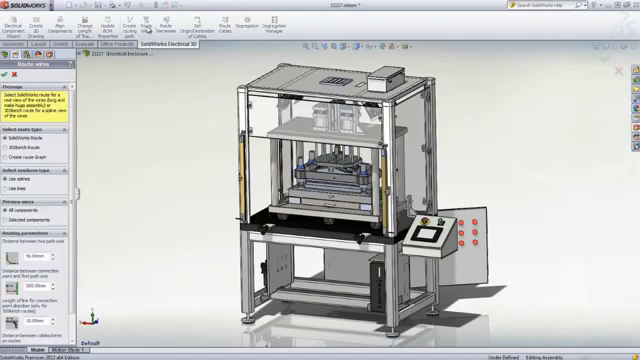